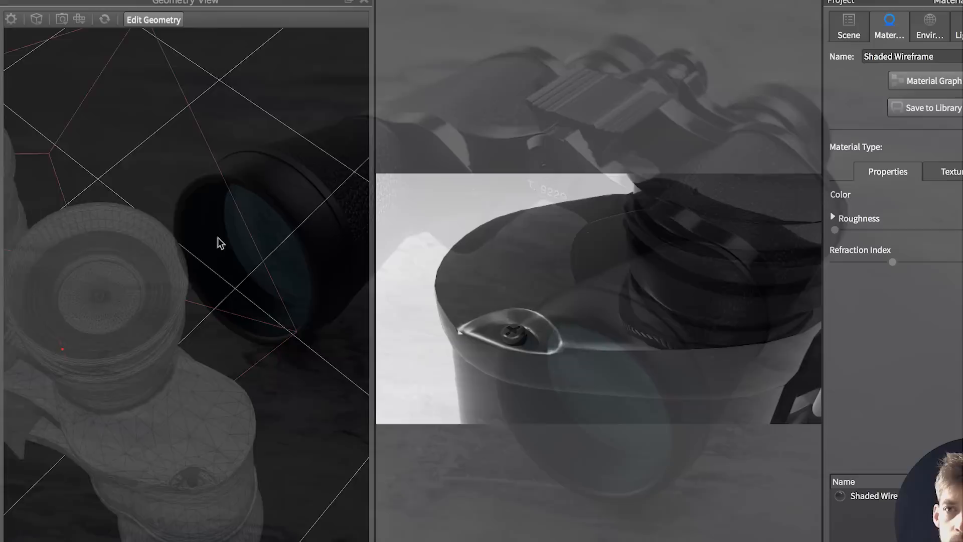
Step: Finish splitting EyeRubber_R surfaces via Done, showing the full black binoculars with pink eyepiece rings
click(849, 27)
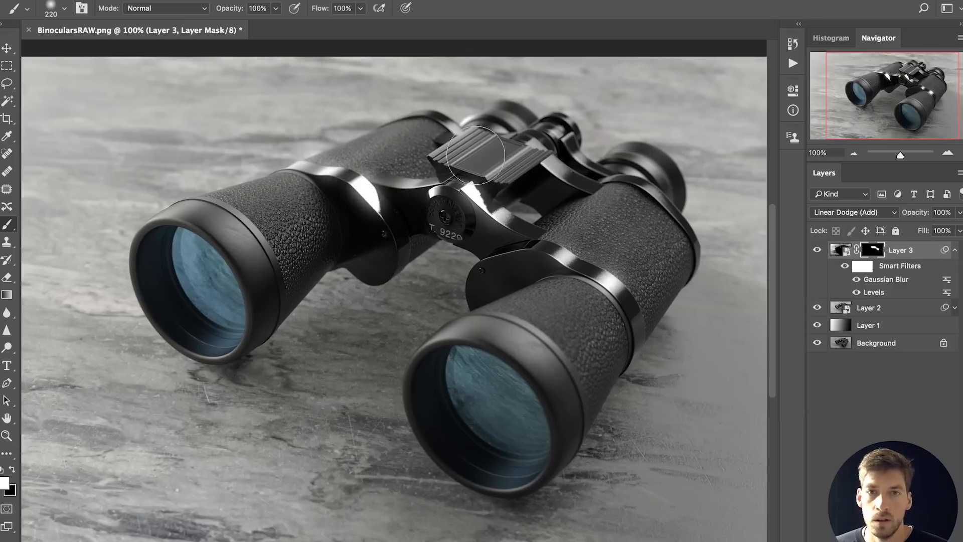
double_click(887, 280)
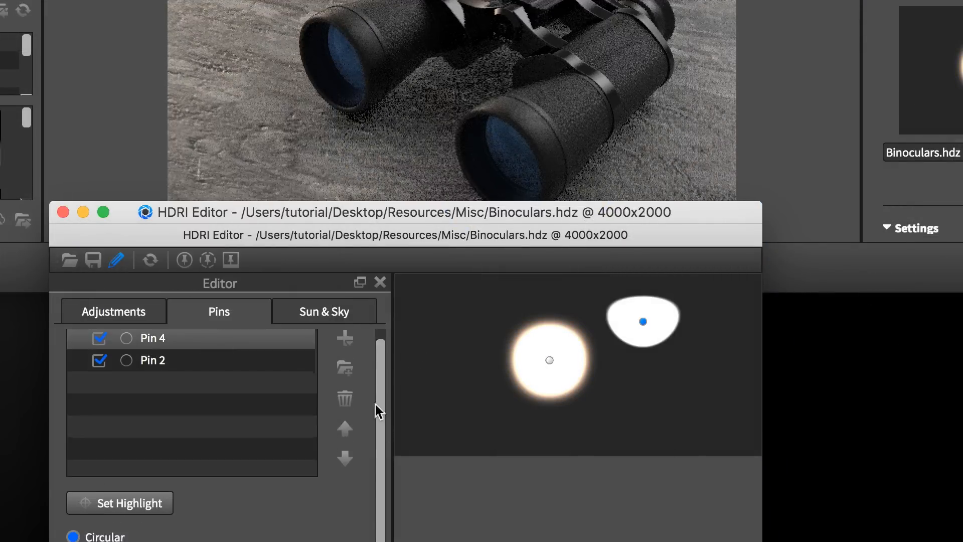
click(344, 399)
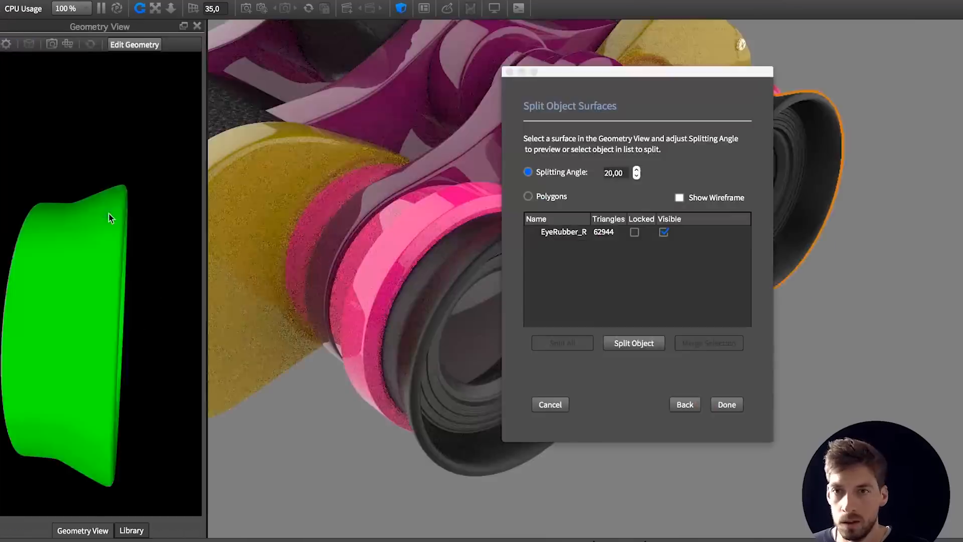
click(726, 404)
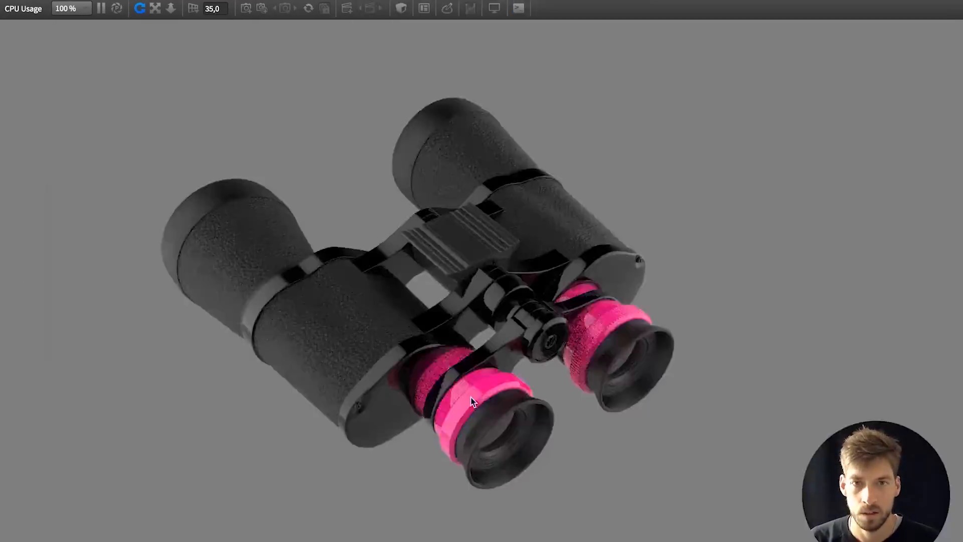